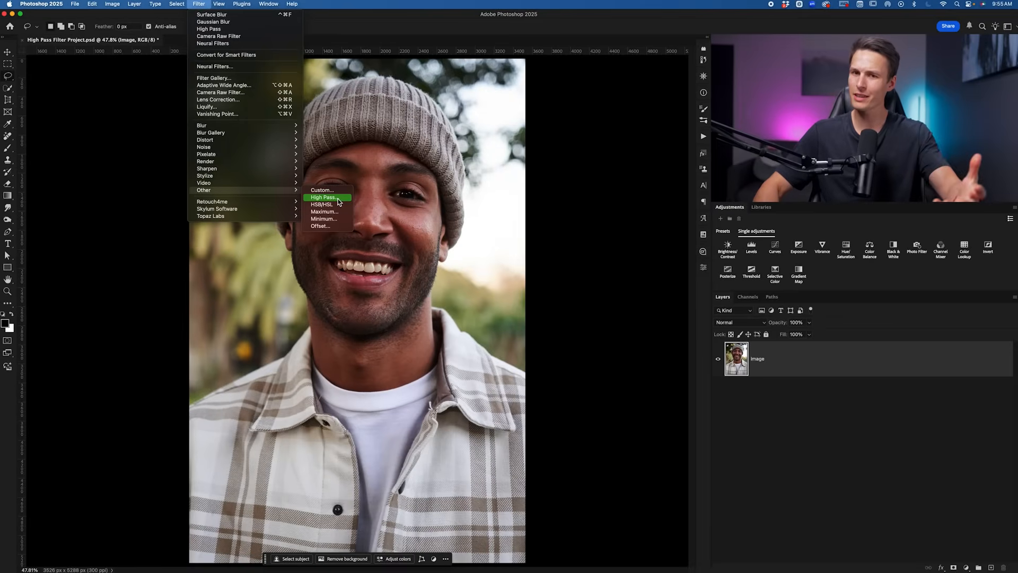
{"action": "mouse_move", "coordinate": [206, 169]}
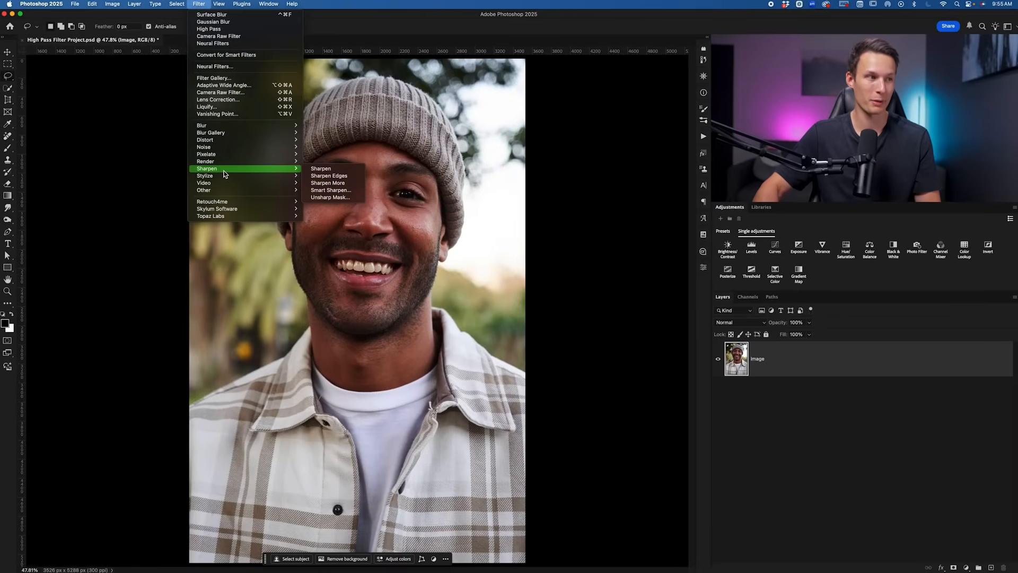
{"action": "mouse_move", "coordinate": [220, 93]}
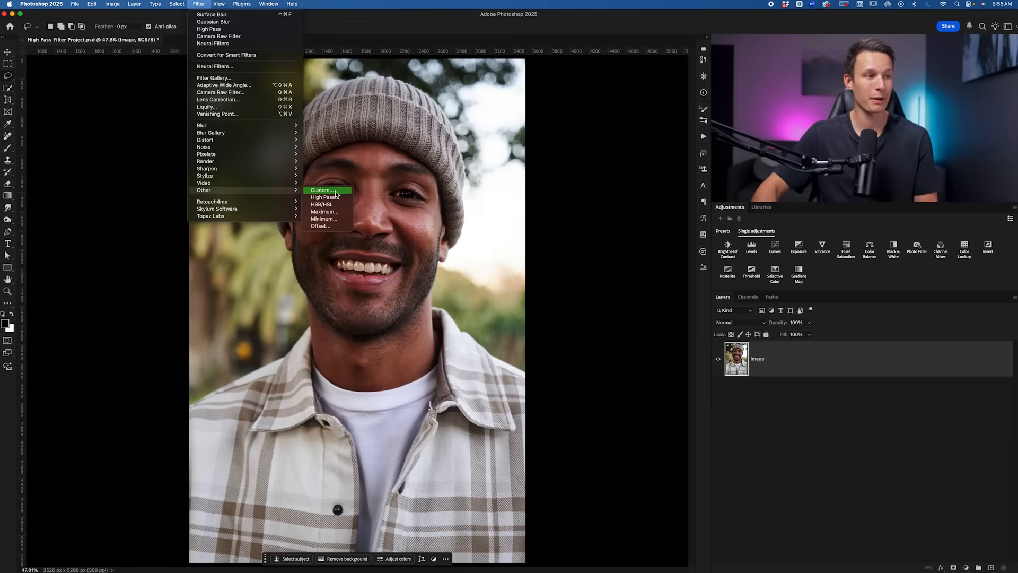
{"action": "mouse_move", "coordinate": [328, 197]}
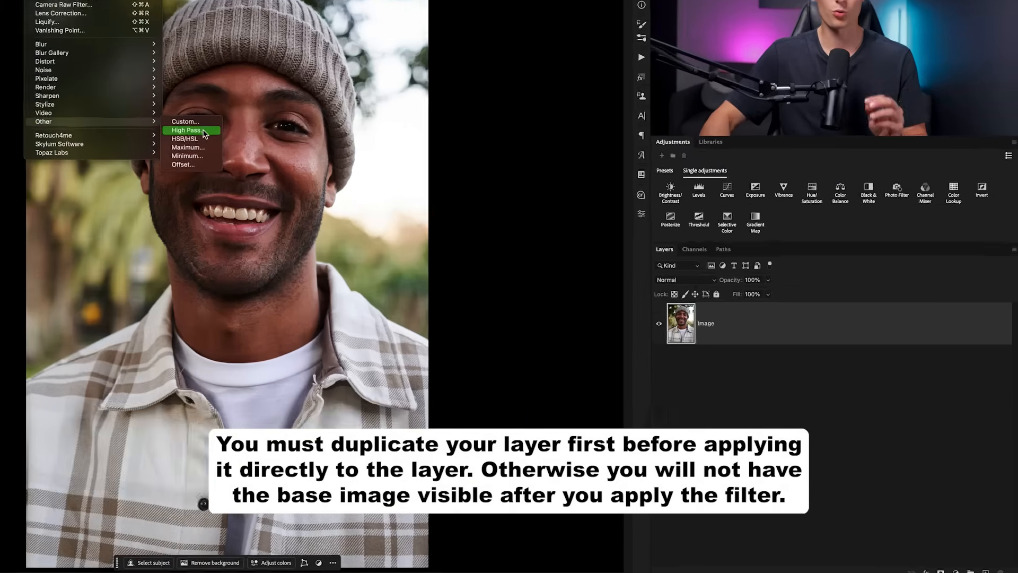
Duplicate the portrait layer, desaturate the copy and name it Sharpening
{"action": "left_click", "coordinate": [186, 129]}
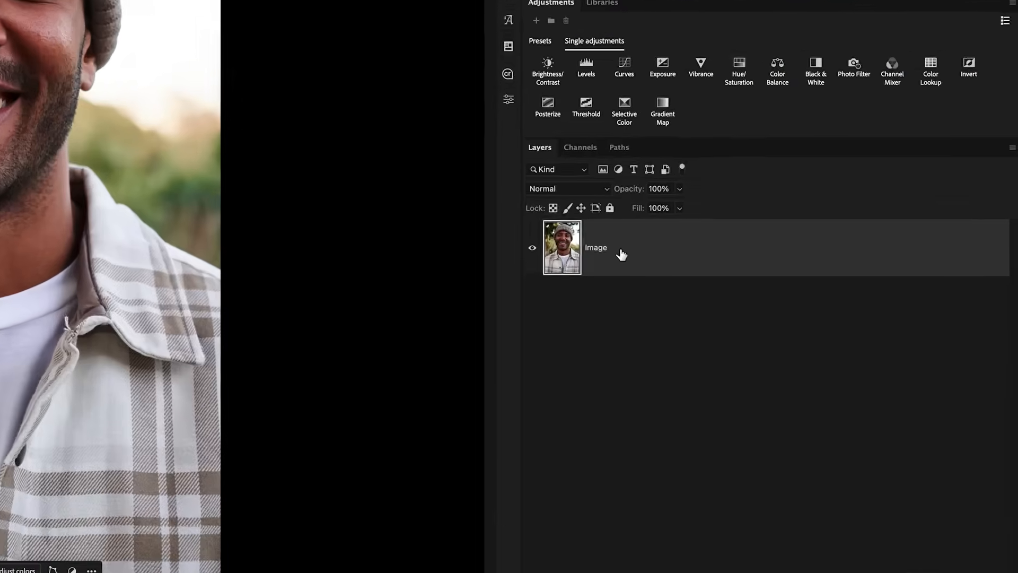
{"action": "key", "text": "ctrl+j"}
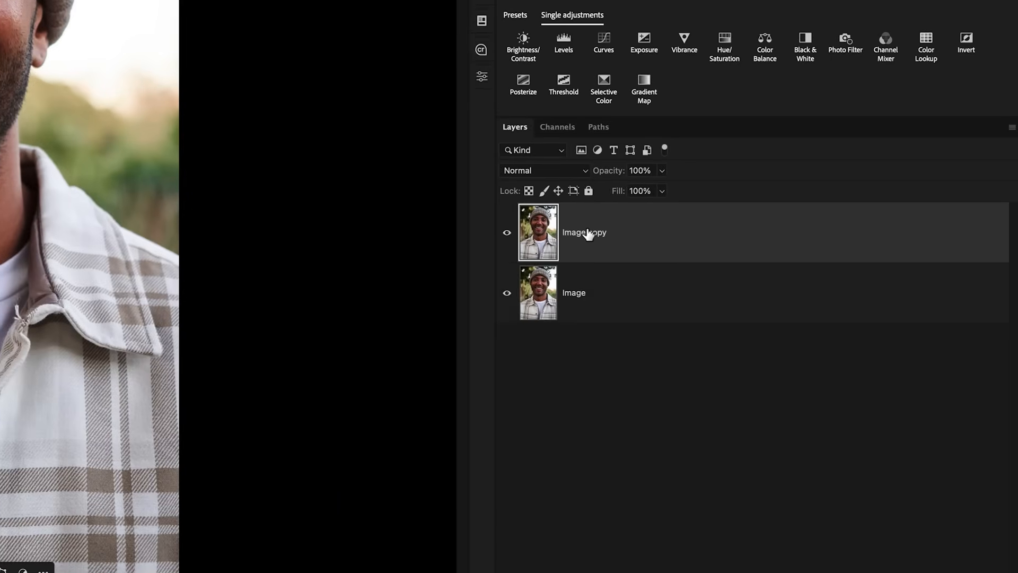
{"action": "left_click", "coordinate": [193, 8]}
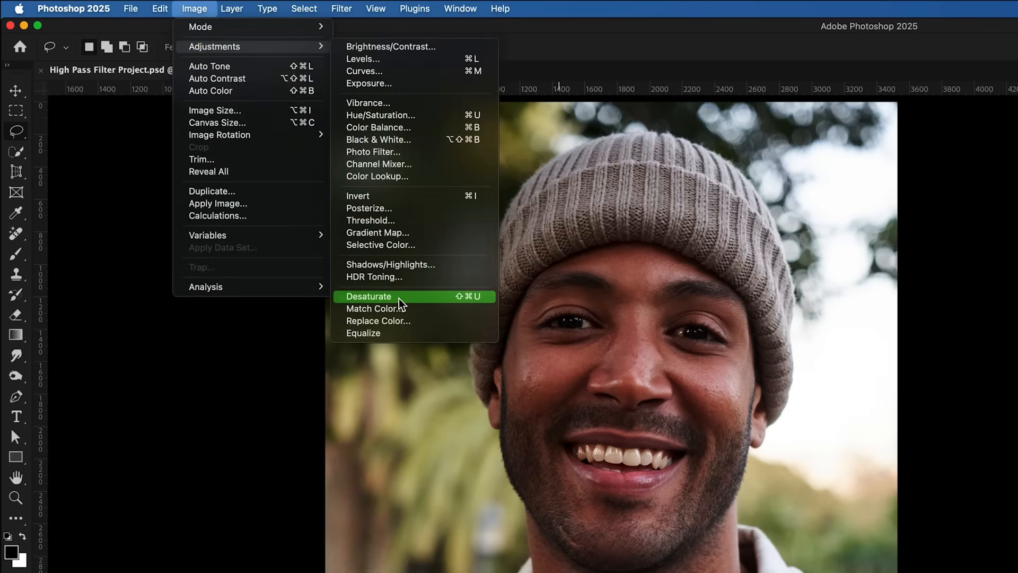
{"action": "left_click", "coordinate": [369, 295]}
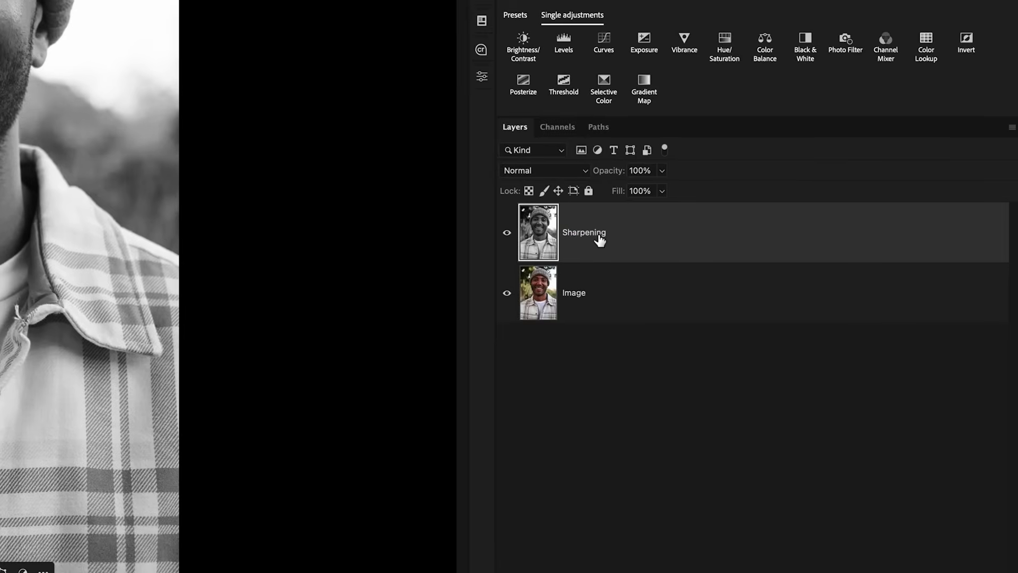
{"action": "left_click", "coordinate": [341, 8]}
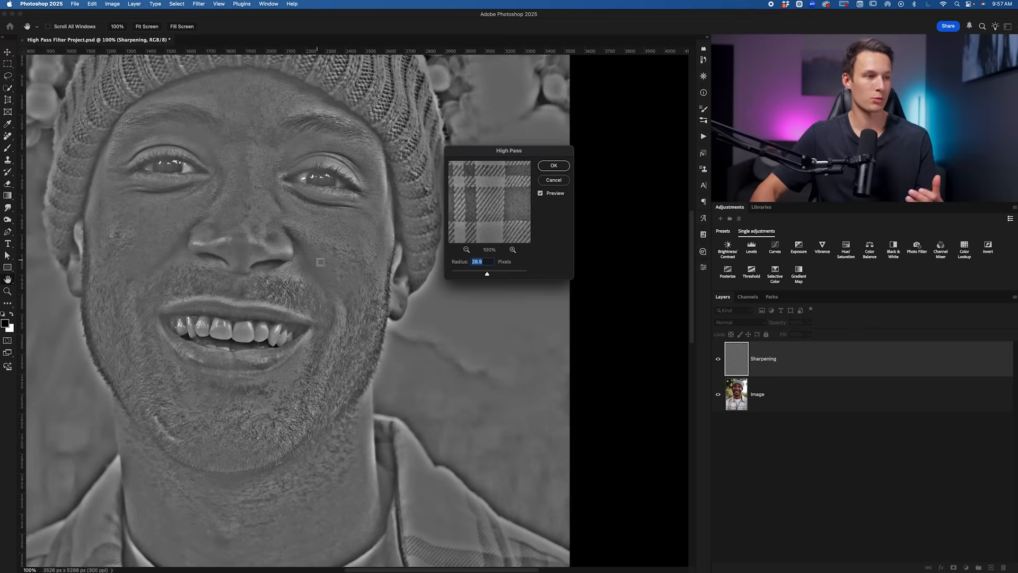
{"action": "mouse_move", "coordinate": [487, 278]}
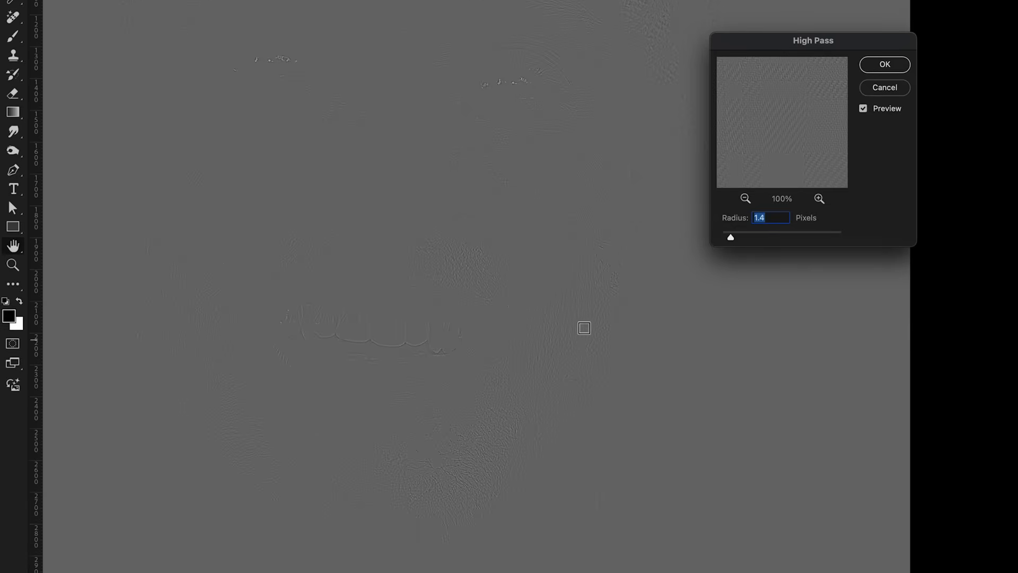
{"action": "mouse_move", "coordinate": [564, 431]}
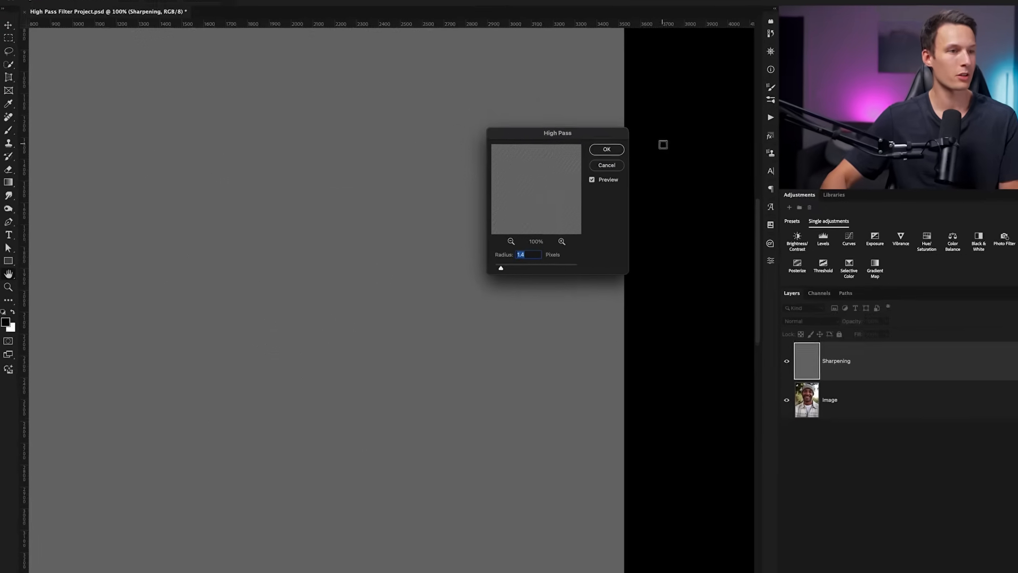
Apply High Pass at 1.4 pixels and blend the Sharpening layer in Linear Light
{"action": "left_click", "coordinate": [605, 150]}
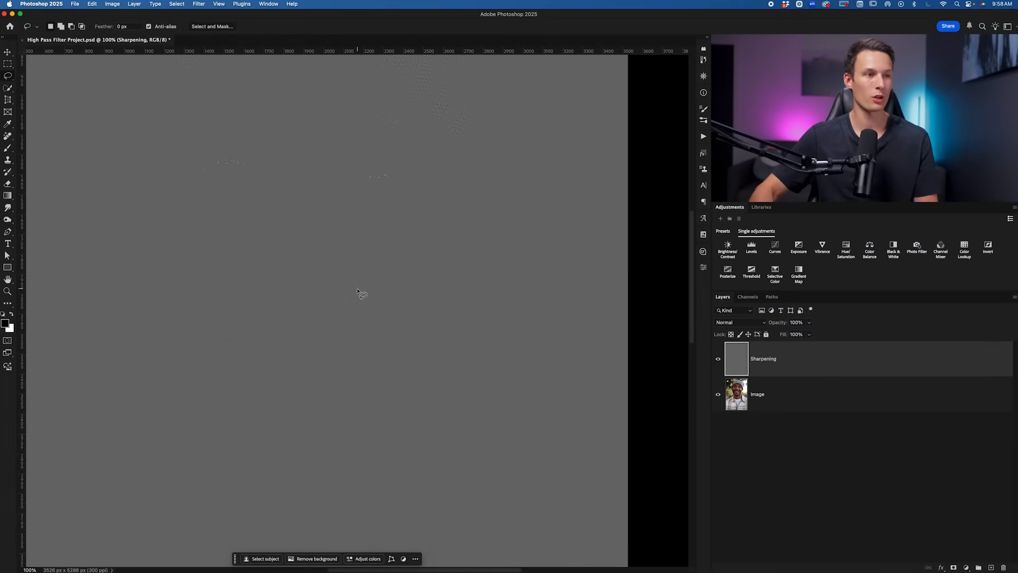
{"action": "mouse_move", "coordinate": [445, 296]}
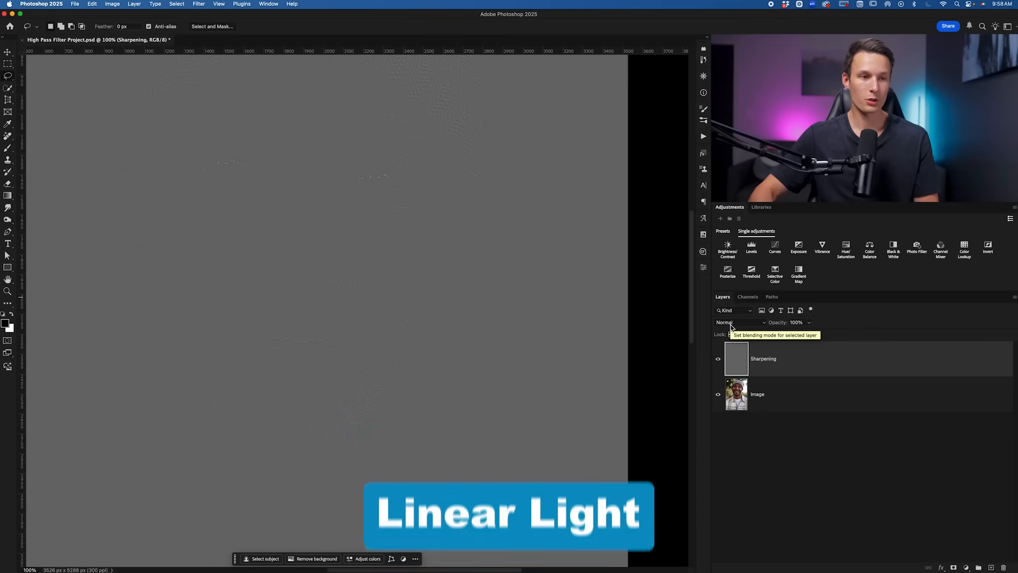
{"action": "left_click", "coordinate": [740, 323]}
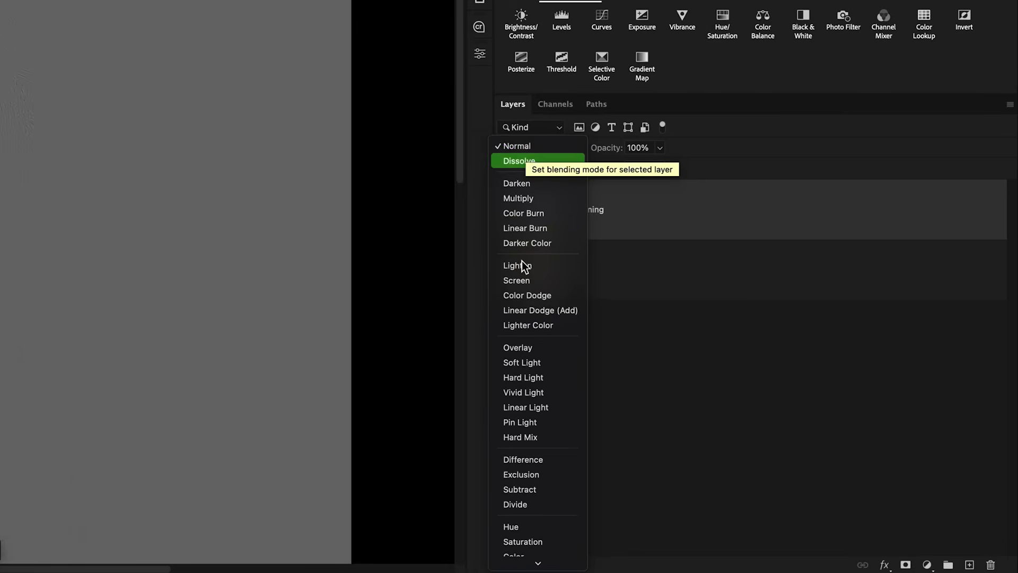
{"action": "mouse_move", "coordinate": [525, 407]}
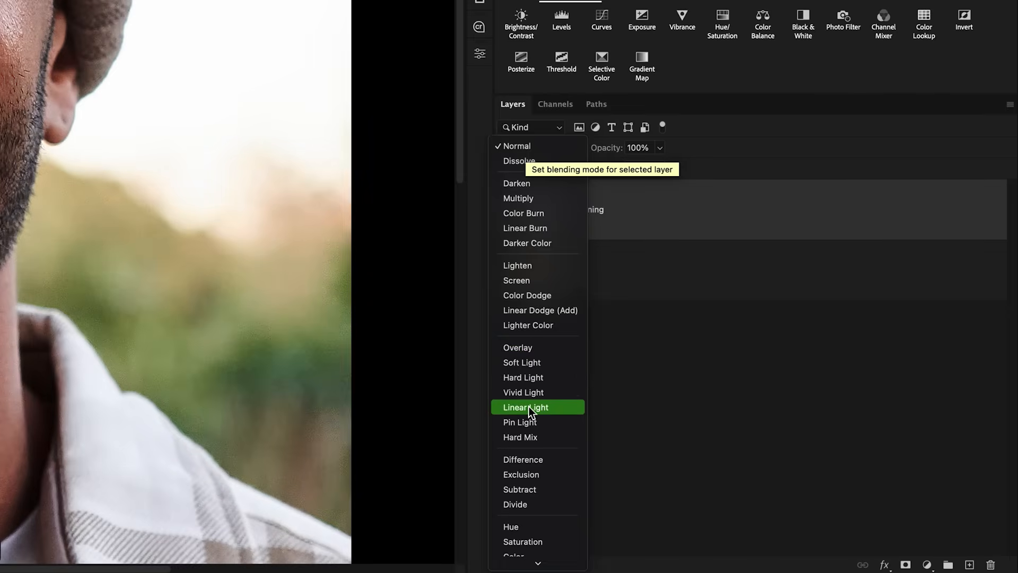
{"action": "left_click", "coordinate": [525, 407]}
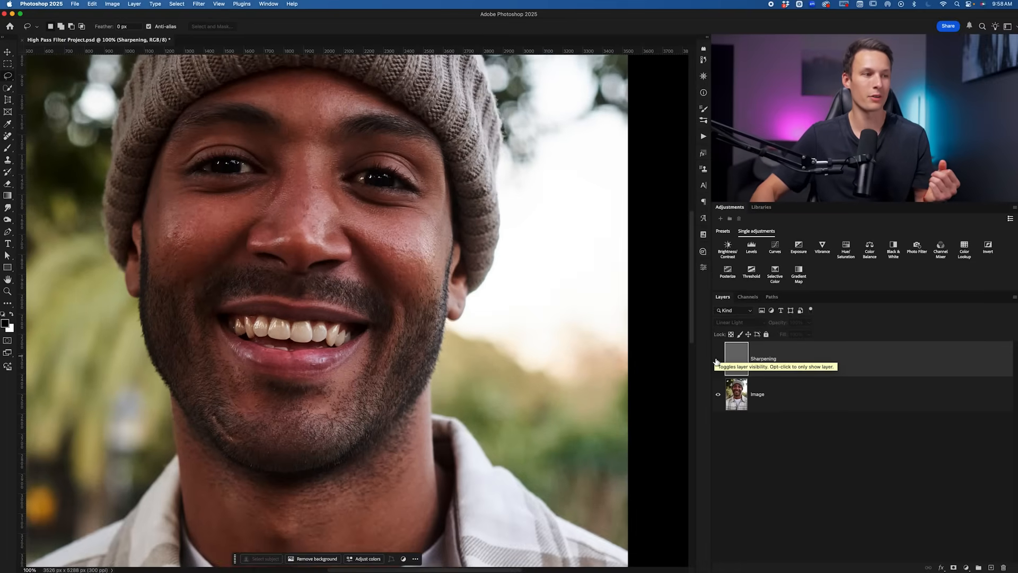
Make the Sharpening layer visible again after the before-and-after check
{"action": "left_click", "coordinate": [718, 358]}
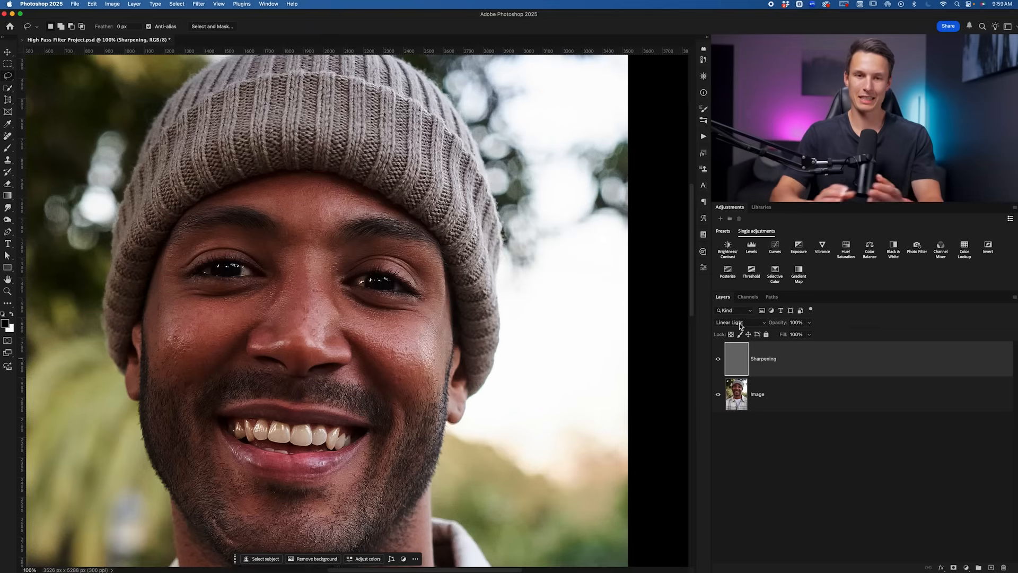
{"action": "mouse_move", "coordinate": [740, 322]}
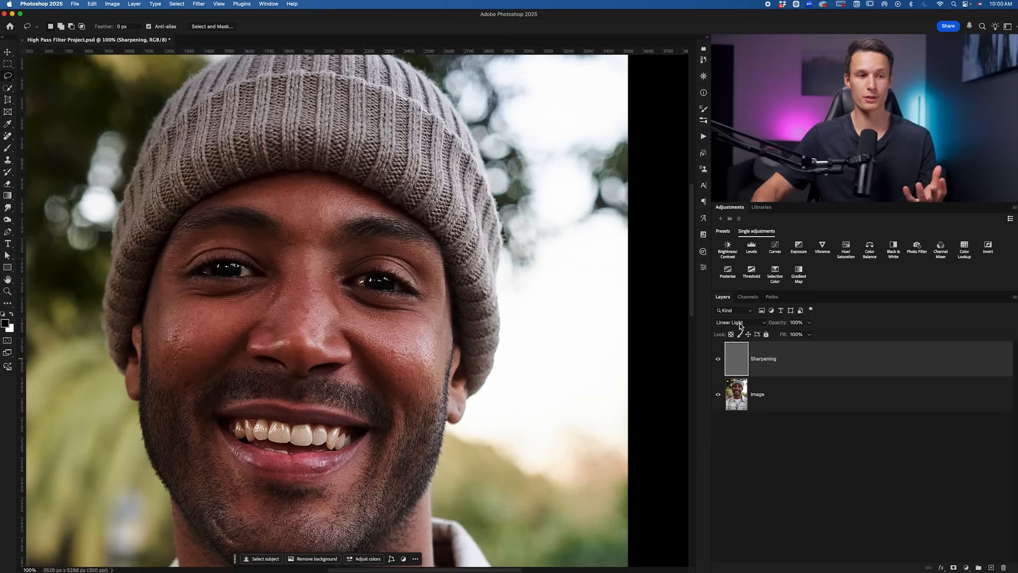
Return the Sharpening layer to Normal blending to show its grey high-pass detail
{"action": "left_click", "coordinate": [740, 322]}
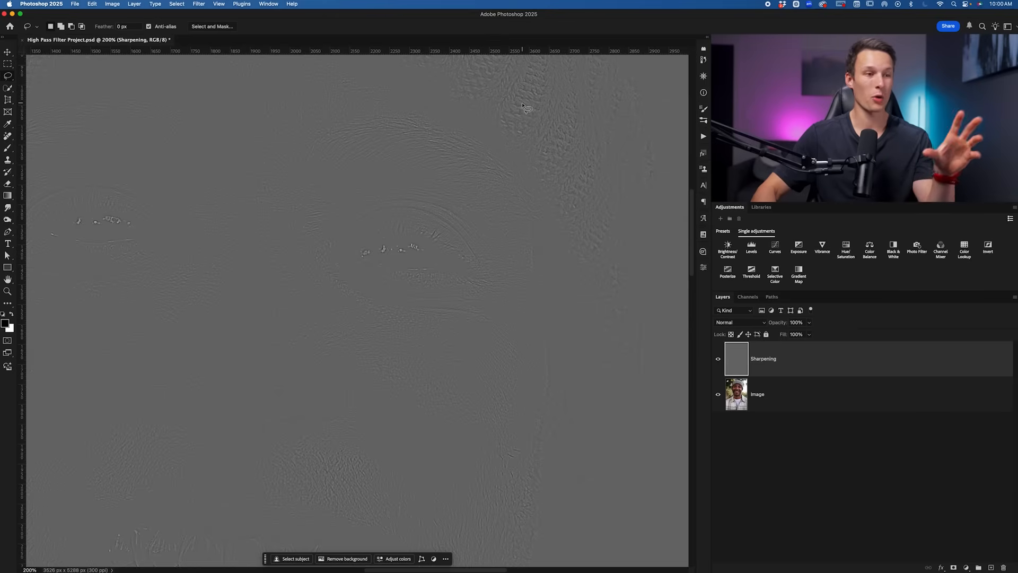
{"action": "mouse_move", "coordinate": [299, 425]}
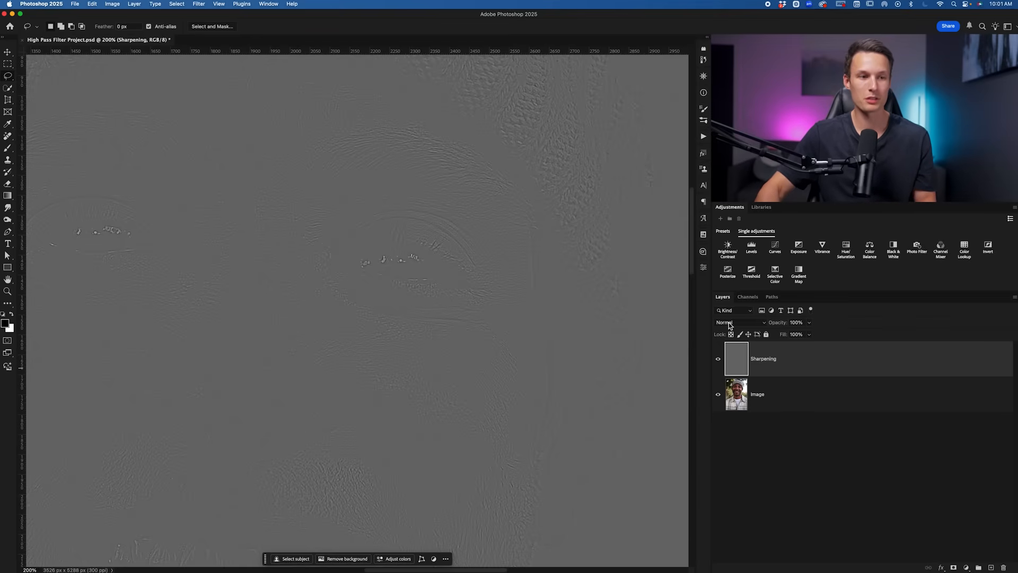
Set the Sharpening layer to Linear Light and toggle its visibility to compare the result
{"action": "left_click", "coordinate": [734, 322]}
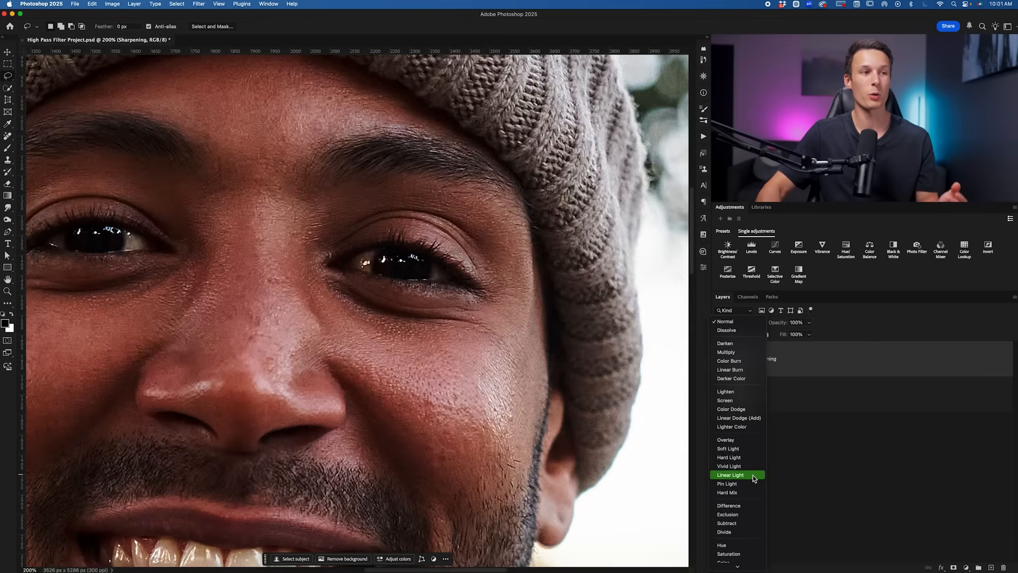
{"action": "left_click", "coordinate": [729, 475]}
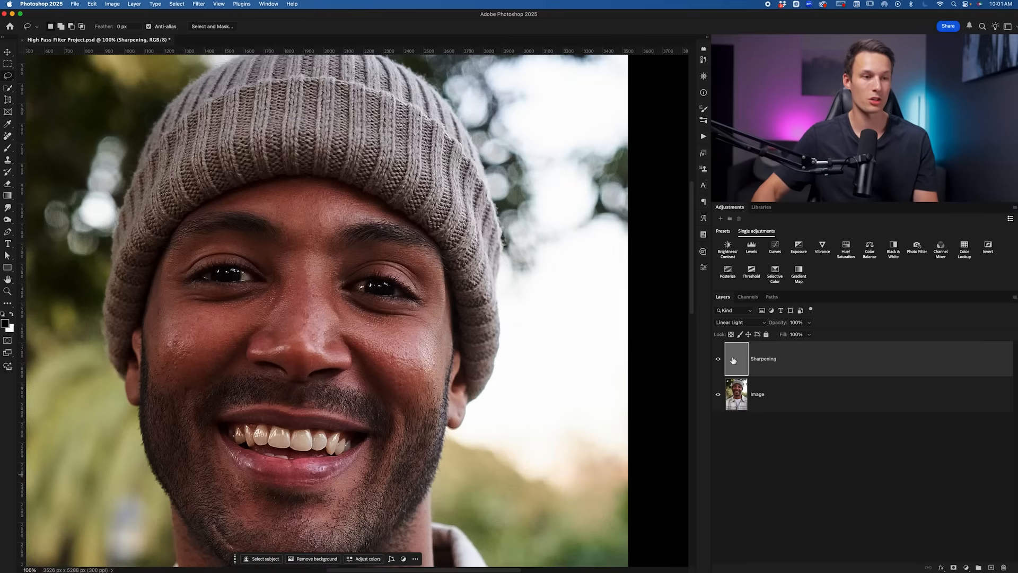
{"action": "left_click", "coordinate": [718, 358]}
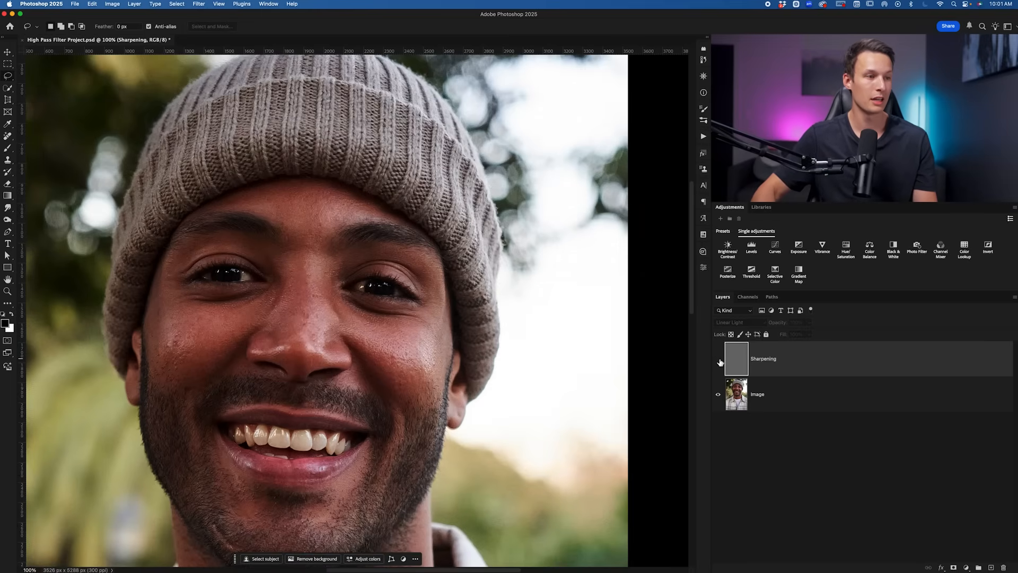
{"action": "left_click", "coordinate": [718, 362]}
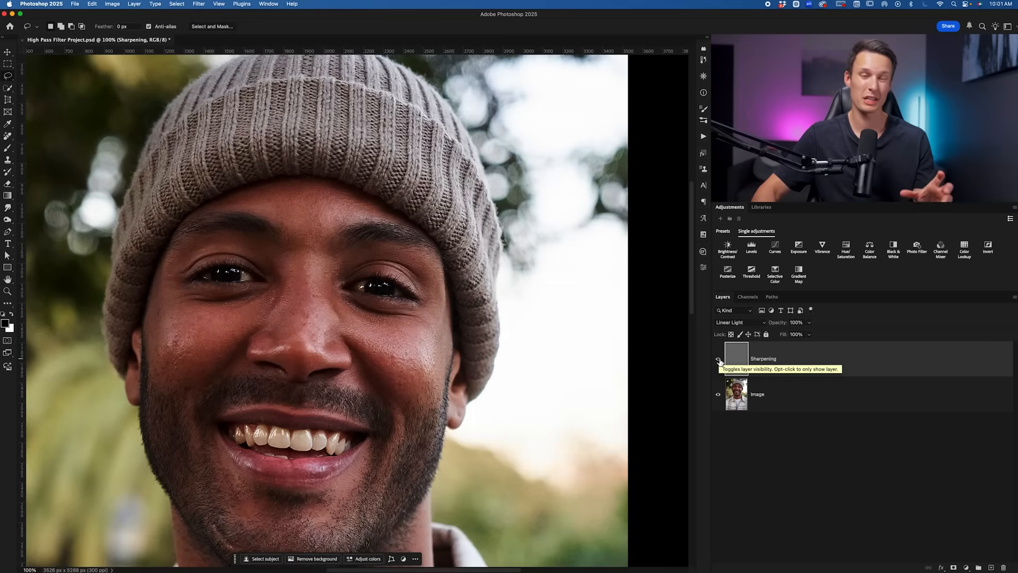
{"action": "left_click", "coordinate": [718, 358]}
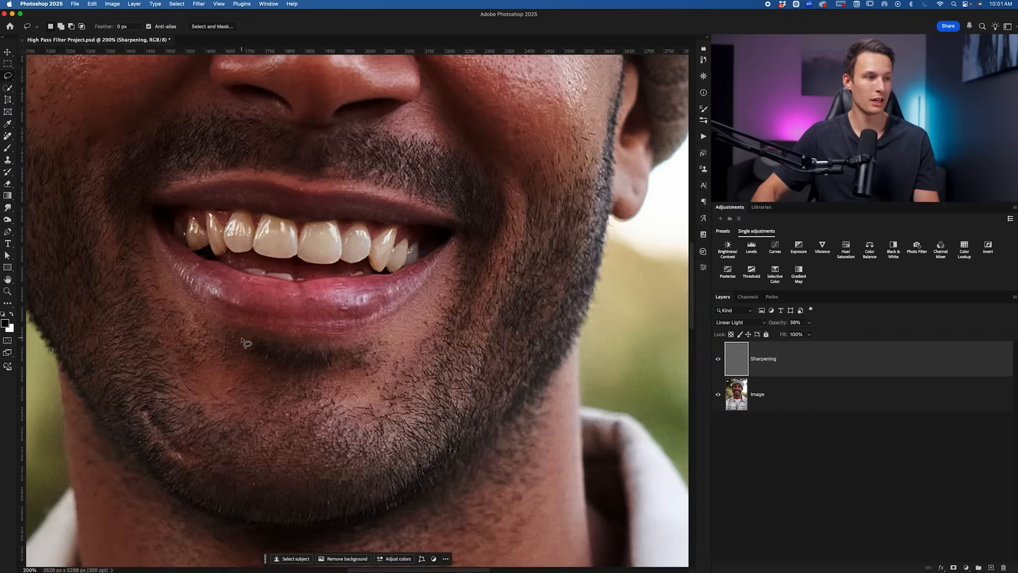
{"action": "left_click", "coordinate": [718, 358]}
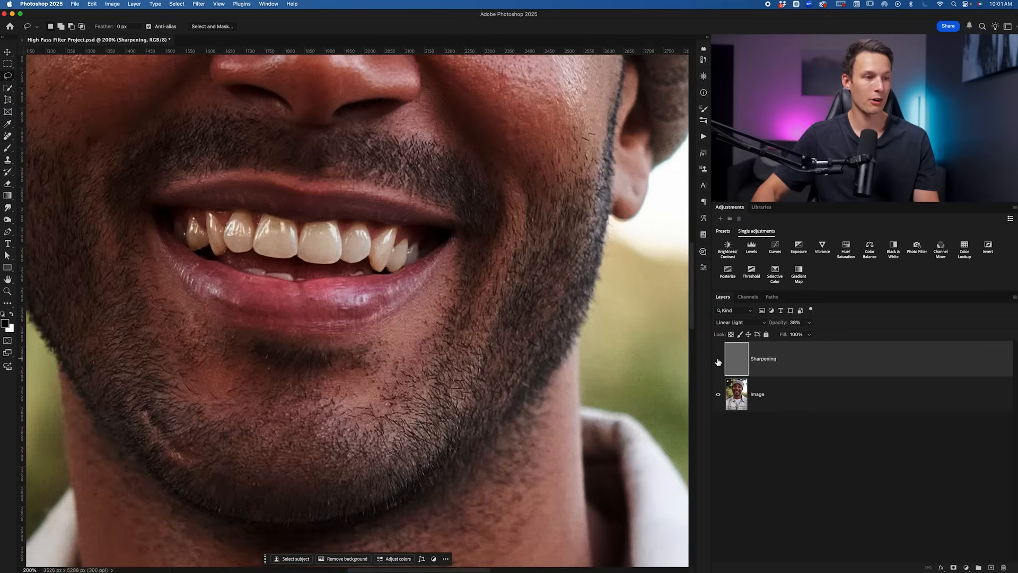
{"action": "left_click", "coordinate": [718, 361]}
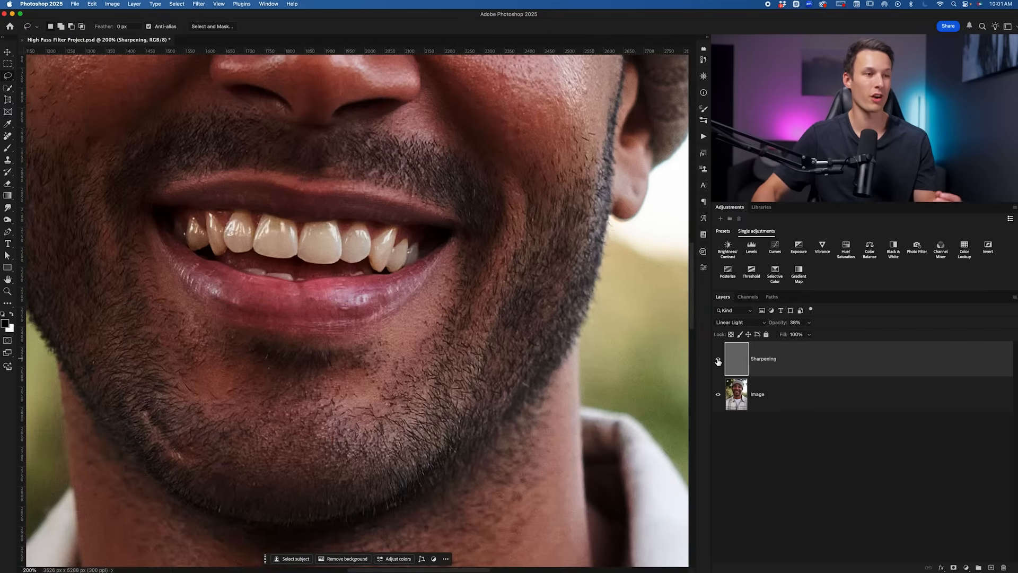